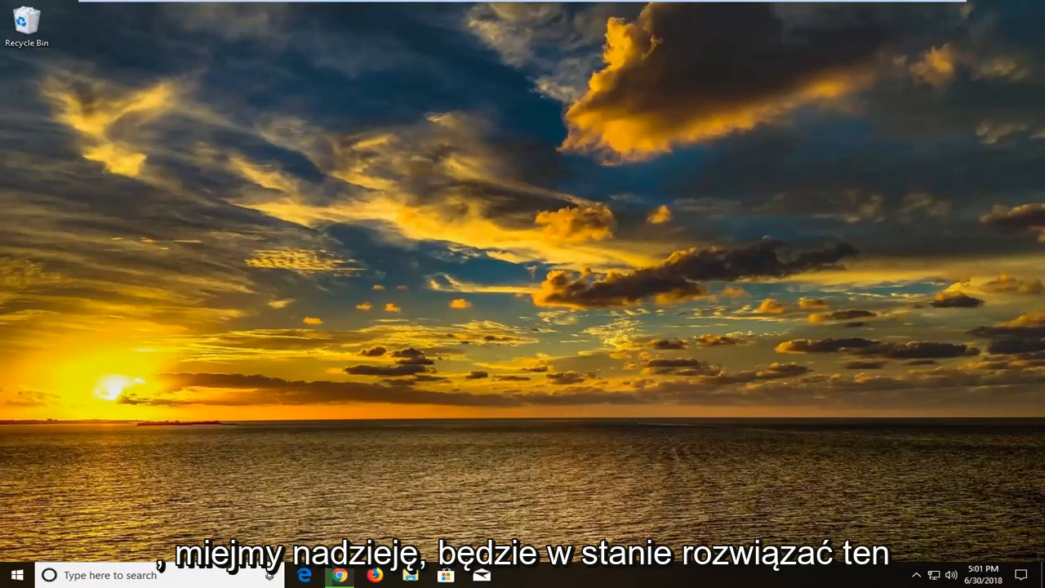
mouse_move(173, 422)
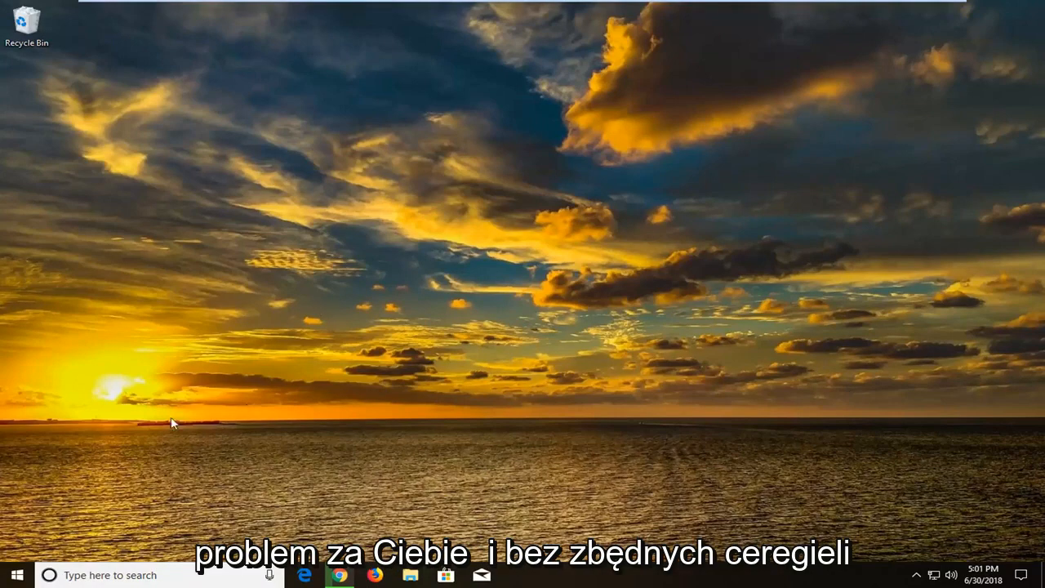
mouse_move(14, 545)
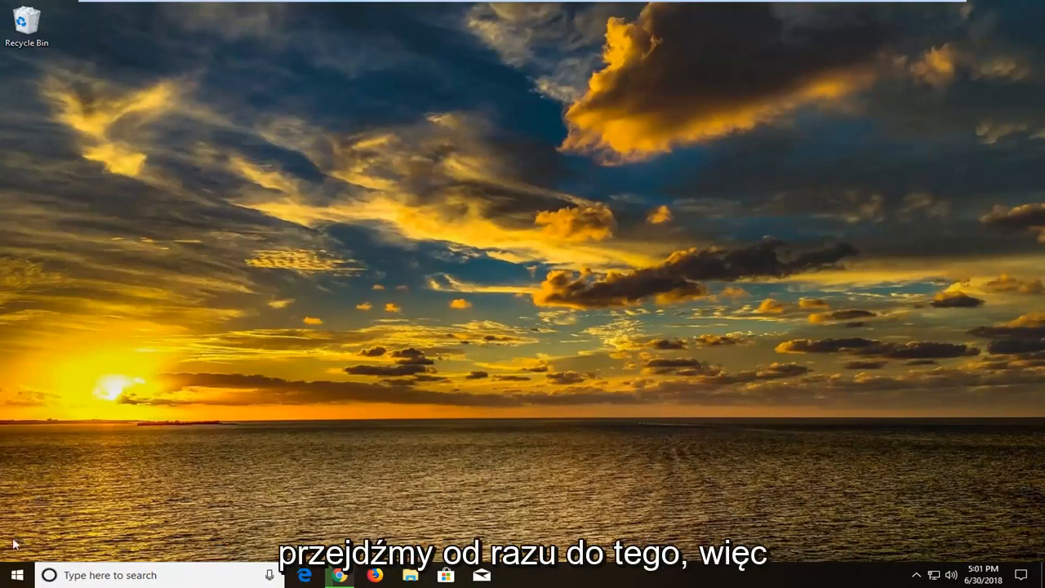
Search the Start menu for 'services' to find View local services.
left_click(16, 575)
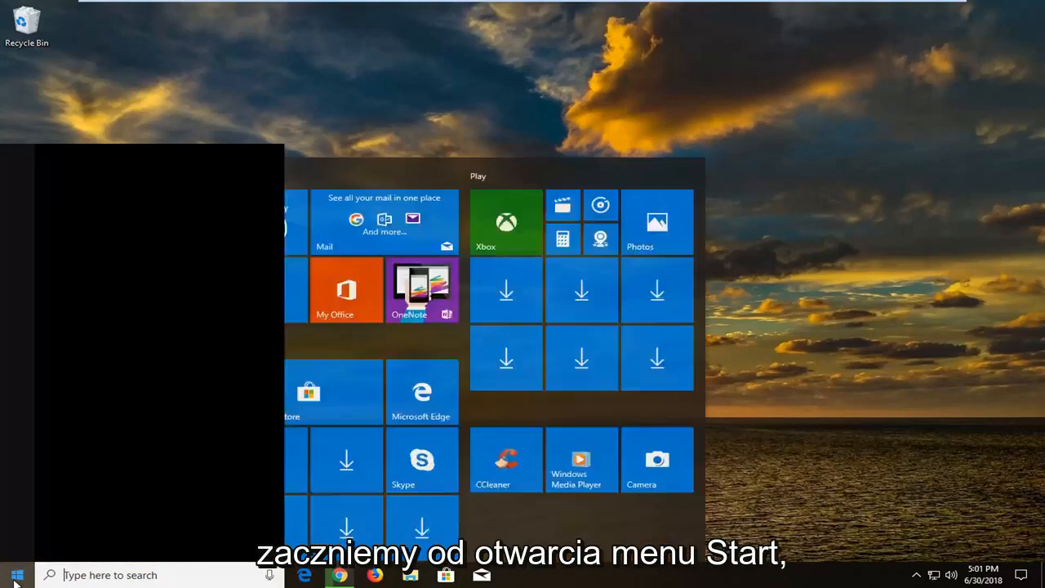
left_click(16, 574)
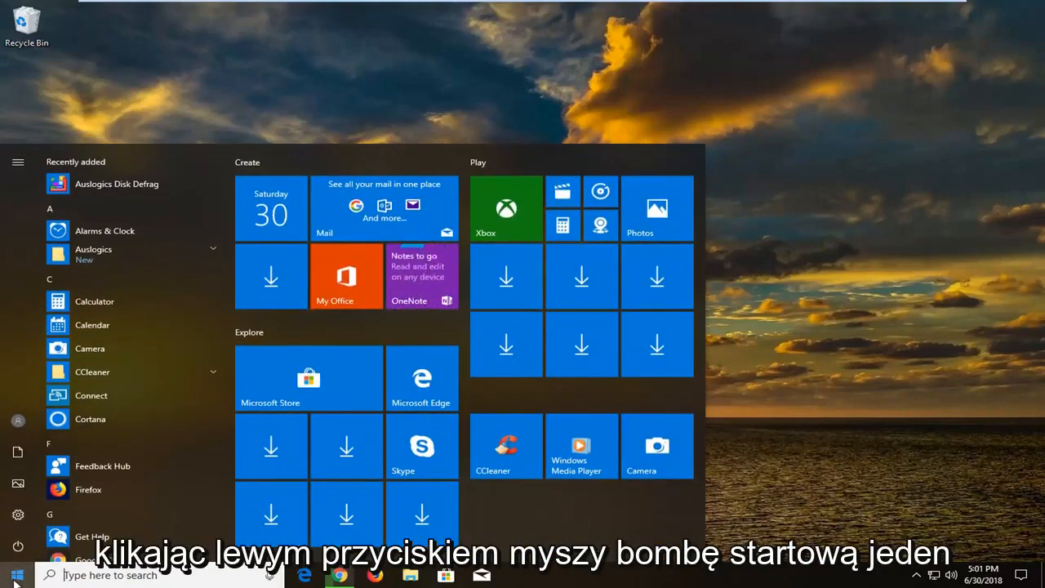
type("services")
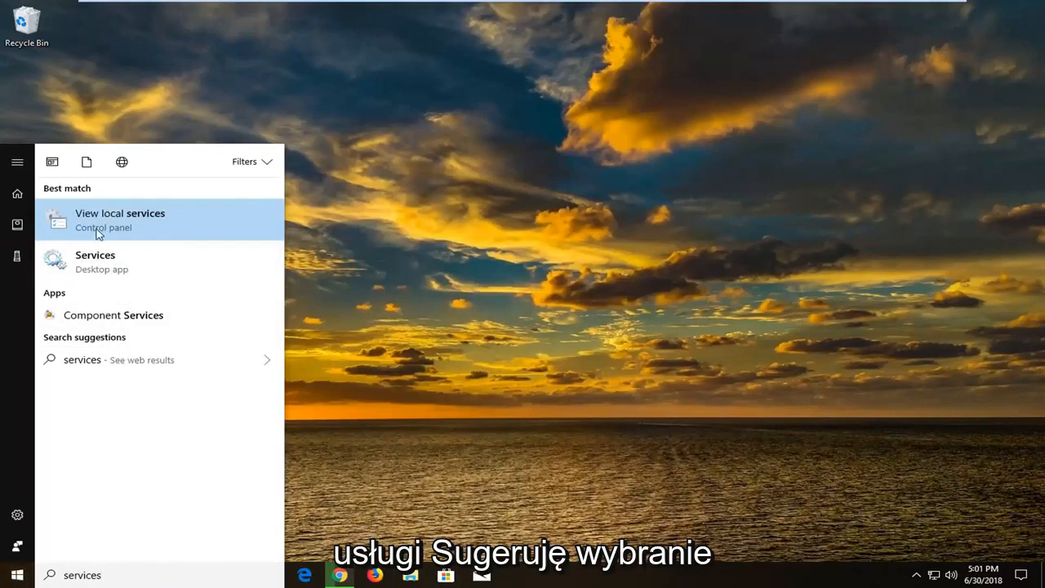
mouse_move(110, 261)
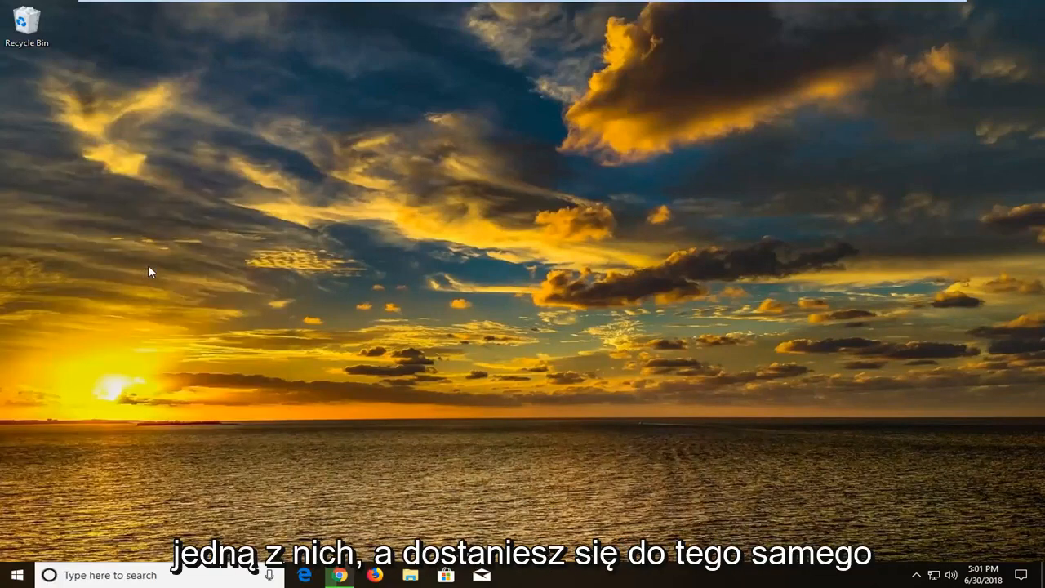
mouse_move(416, 278)
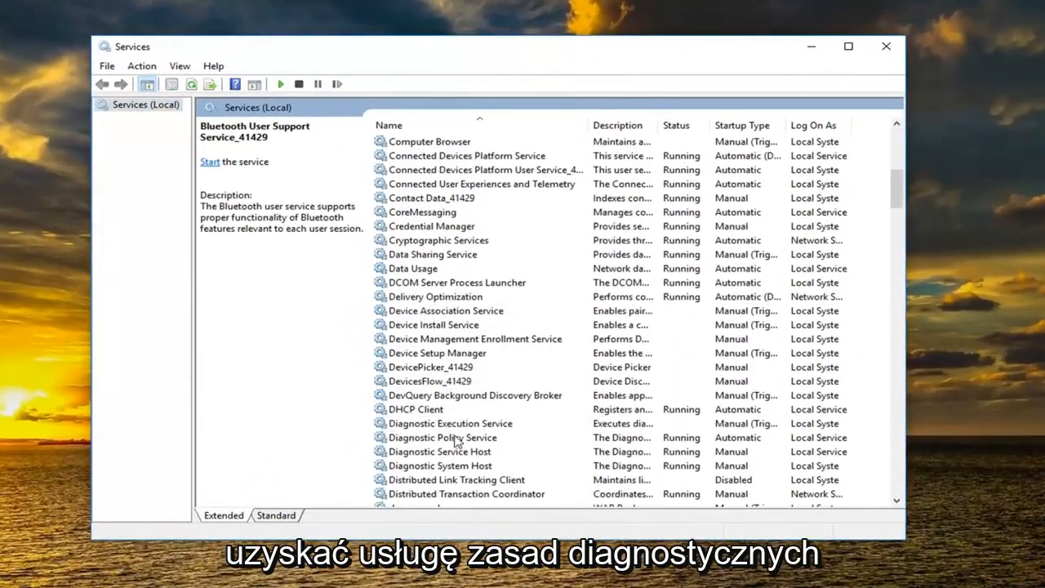
Confirm Diagnostic Policy Service is Automatic and Running, then close Services.
double_click(441, 437)
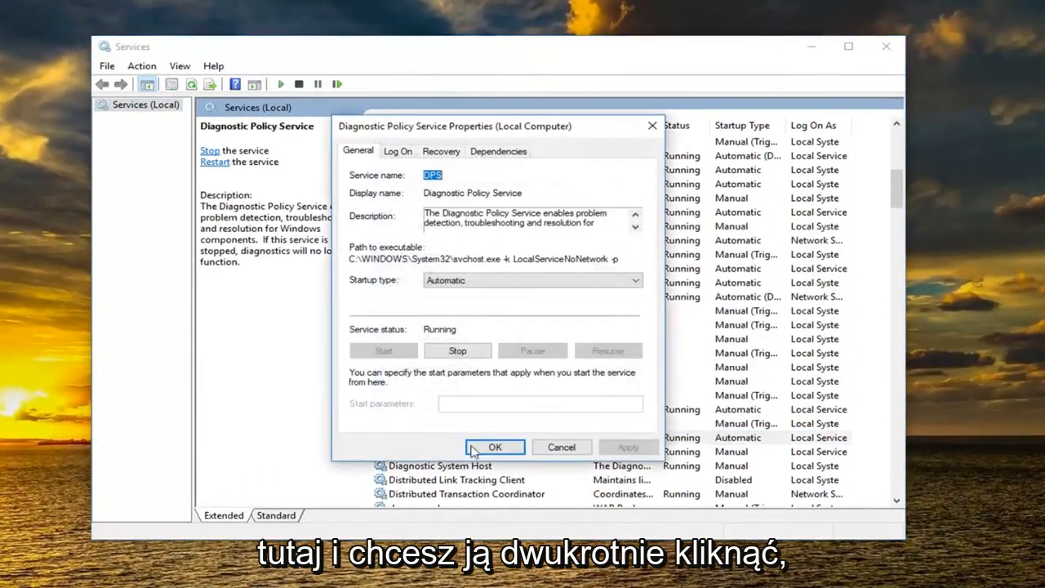
mouse_move(604, 268)
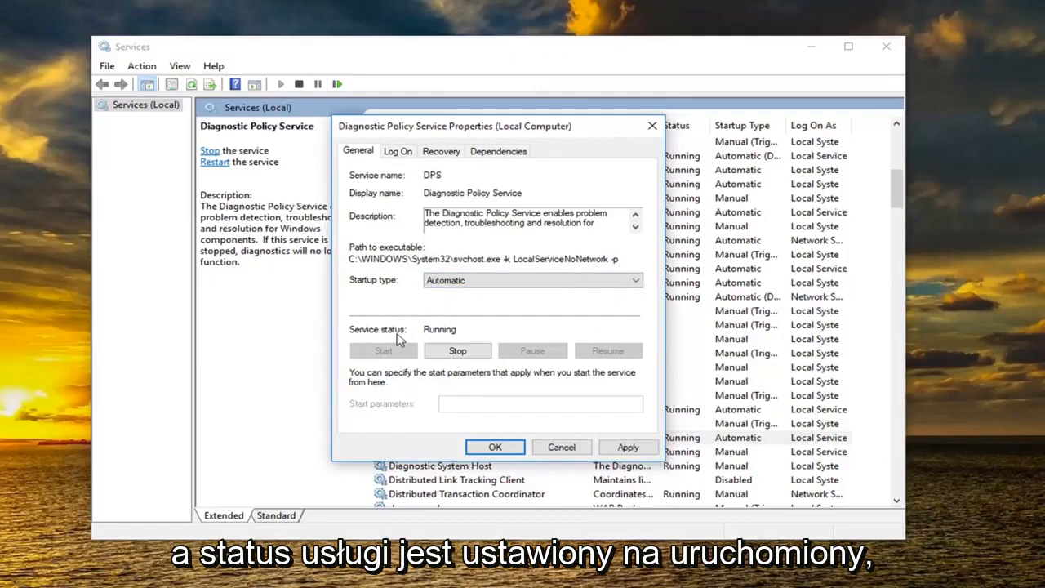
mouse_move(775, 281)
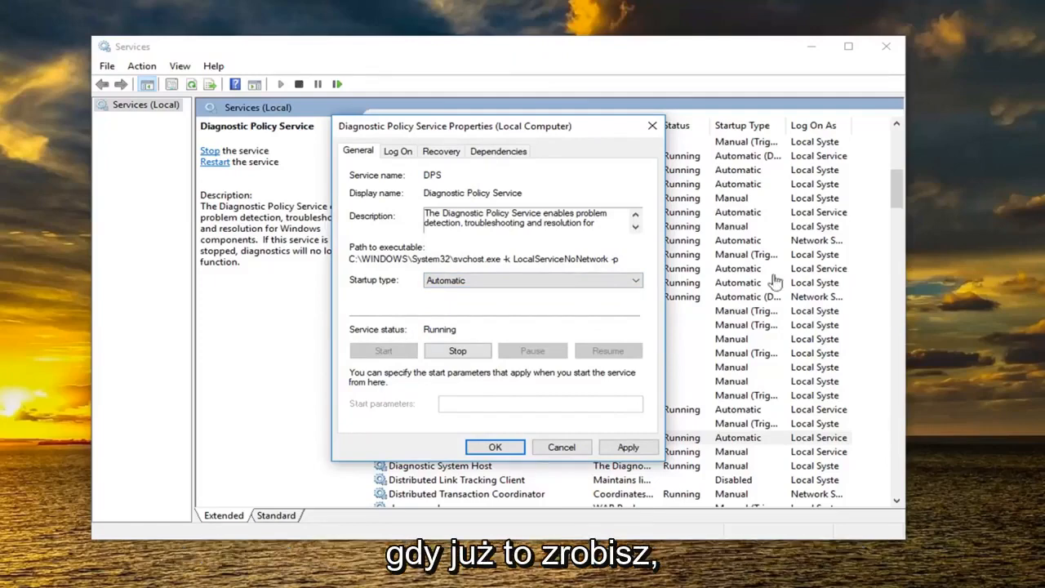
left_click(495, 447)
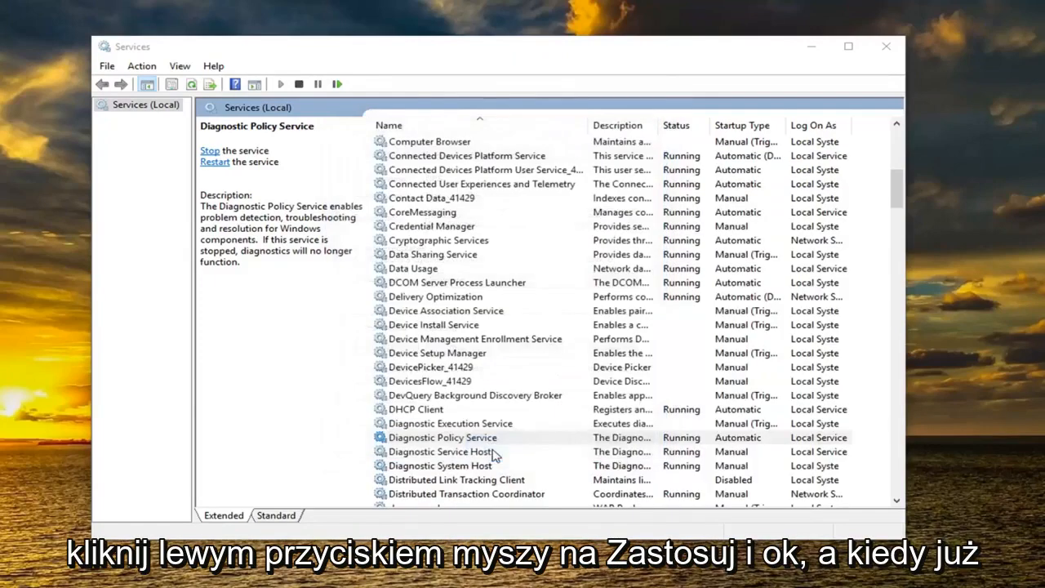
left_click(443, 436)
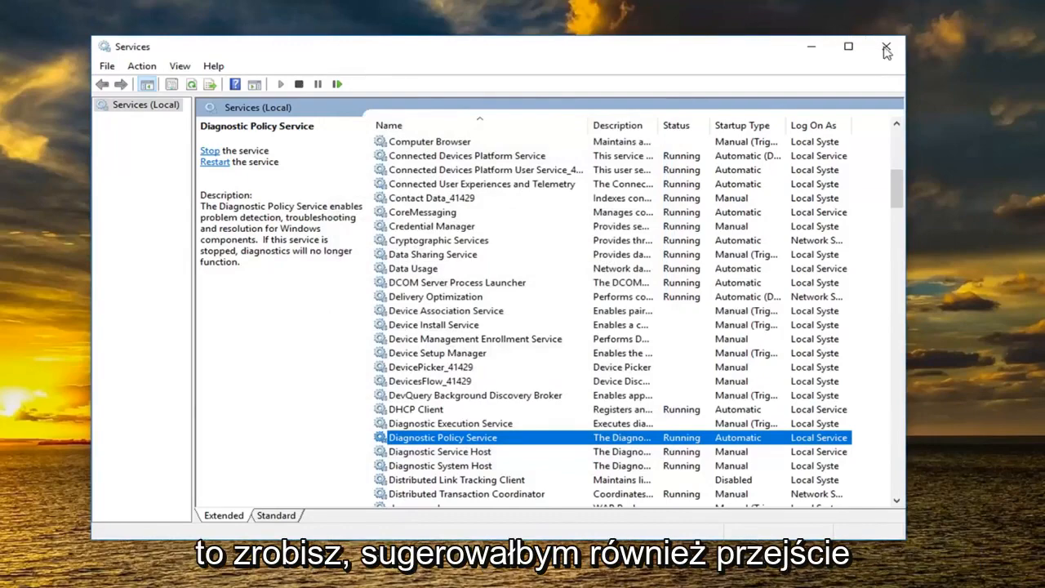
left_click(886, 49)
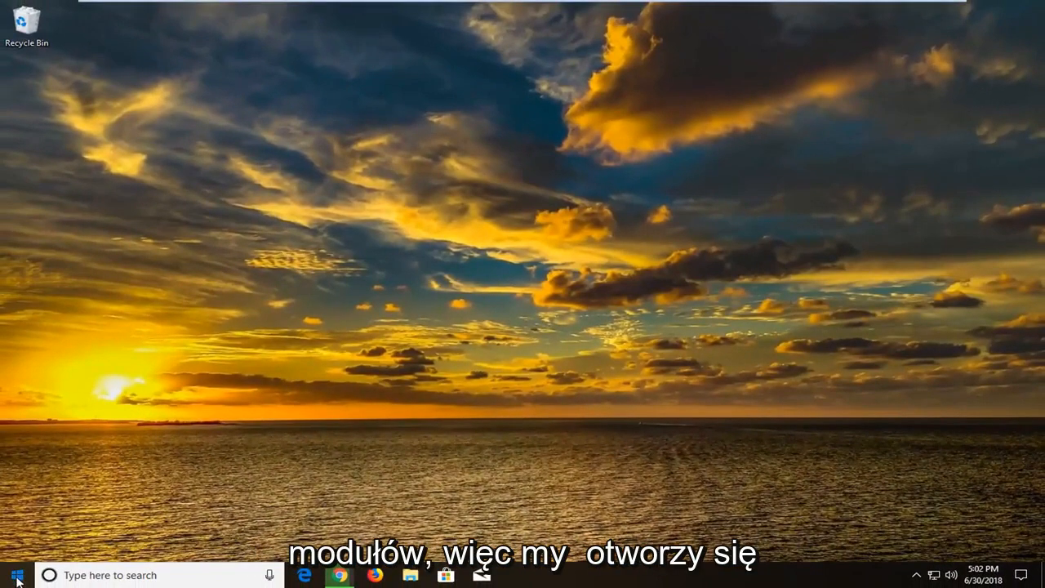
Search 'cmd' and run Command Prompt as administrator.
left_click(12, 575)
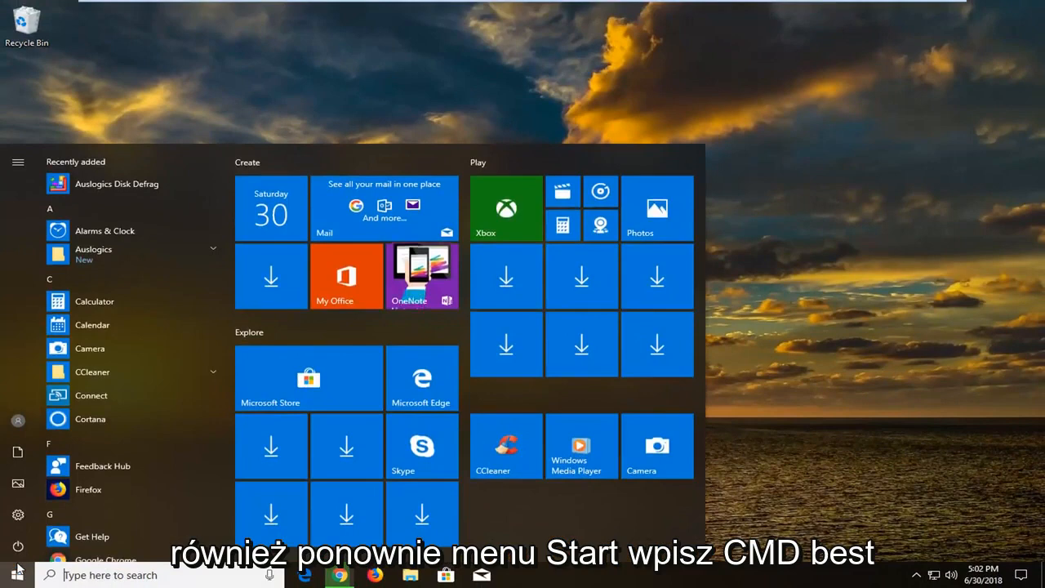
type("cmd")
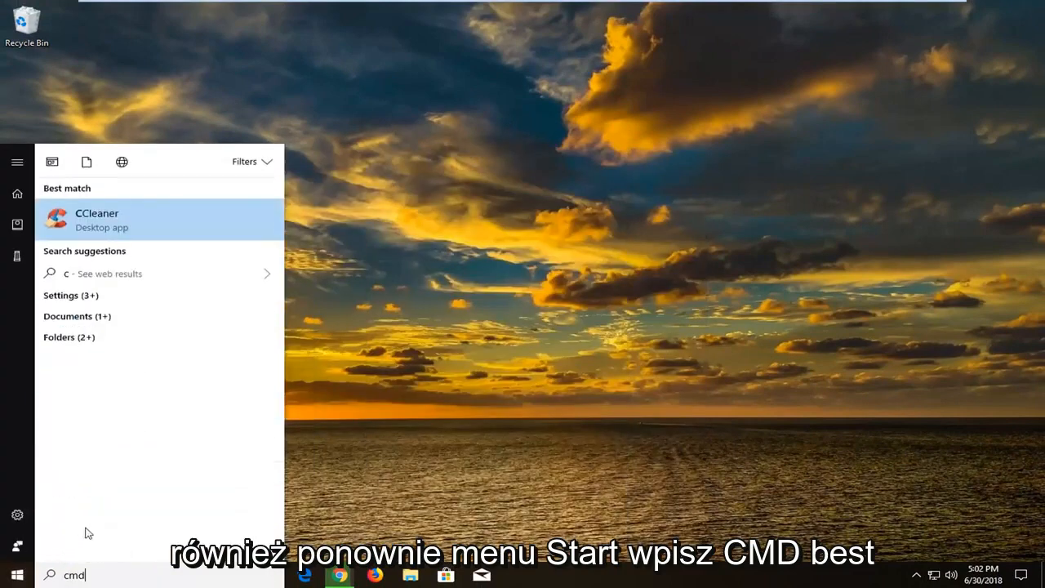
type("cmd")
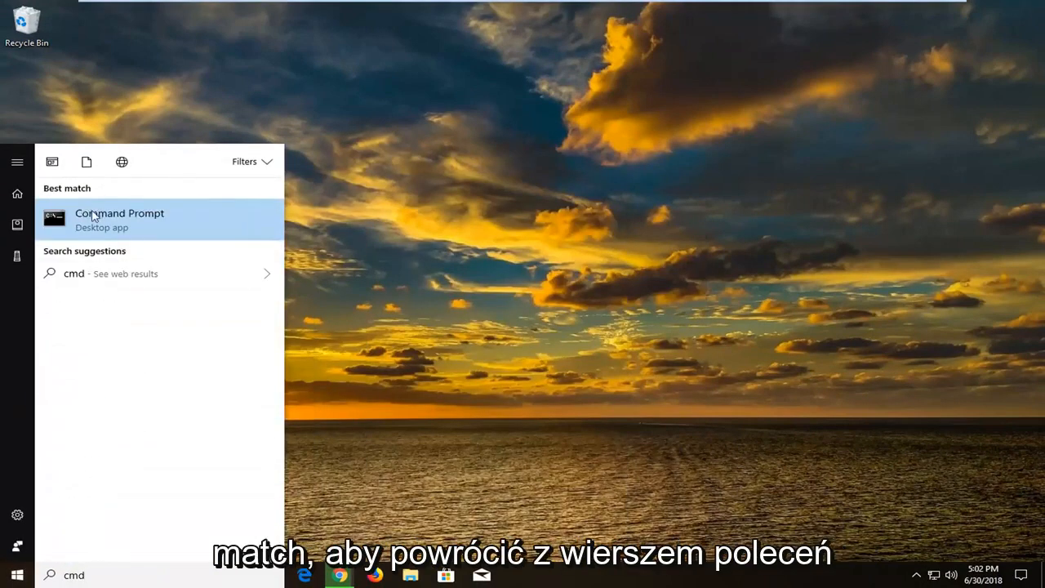
right_click(120, 218)
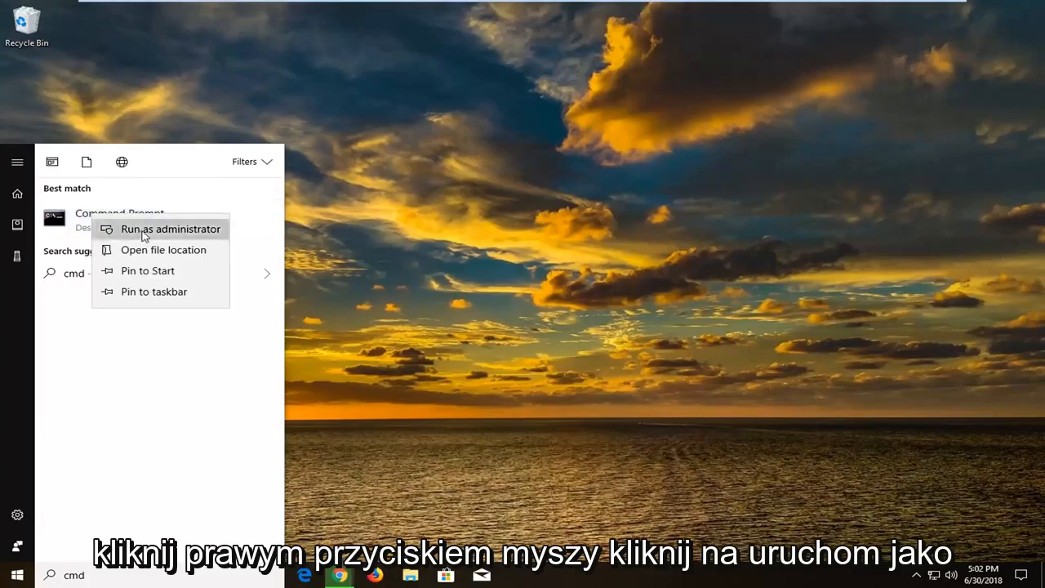
left_click(170, 228)
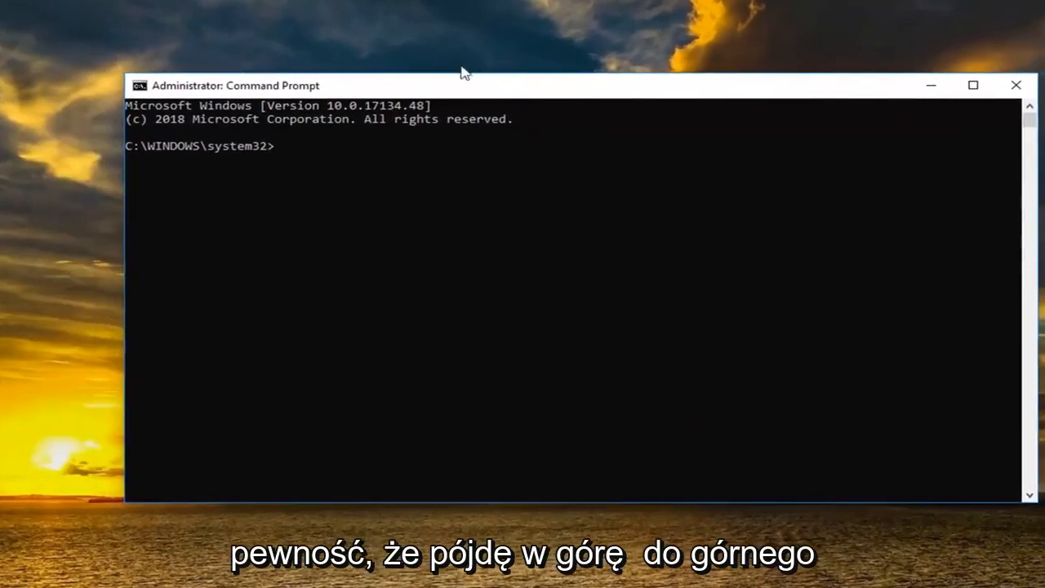
Paste and run the net localgroup command adding networkservice to Administrators.
left_click_drag(461, 71, 586, 89)
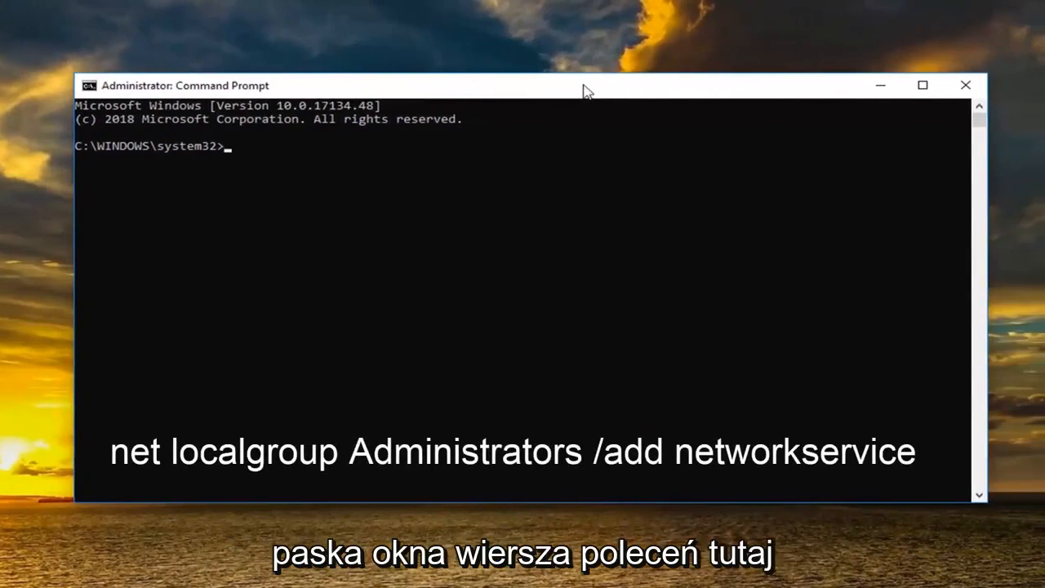
right_click(584, 85)
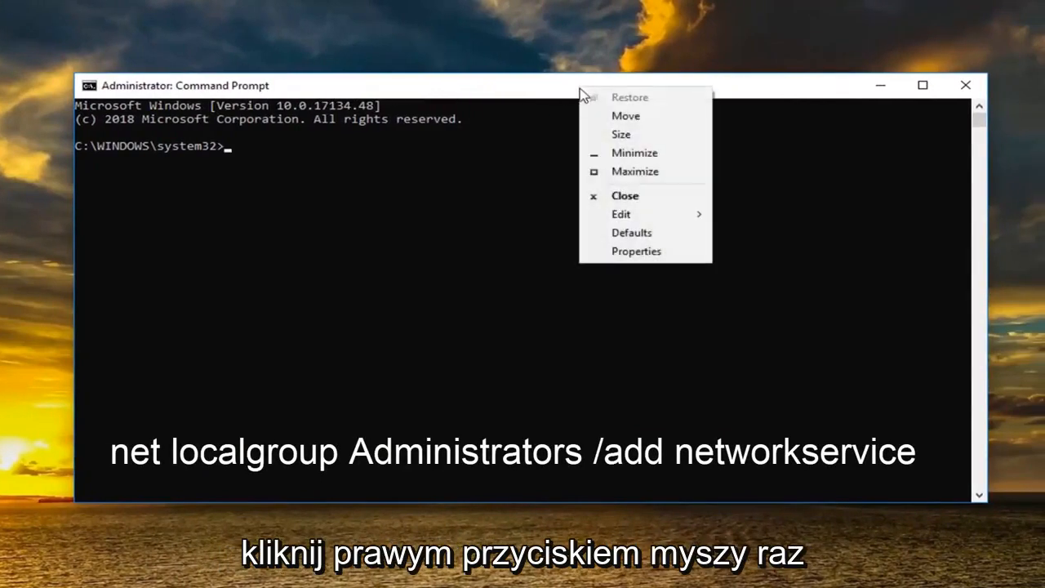
left_click(620, 213)
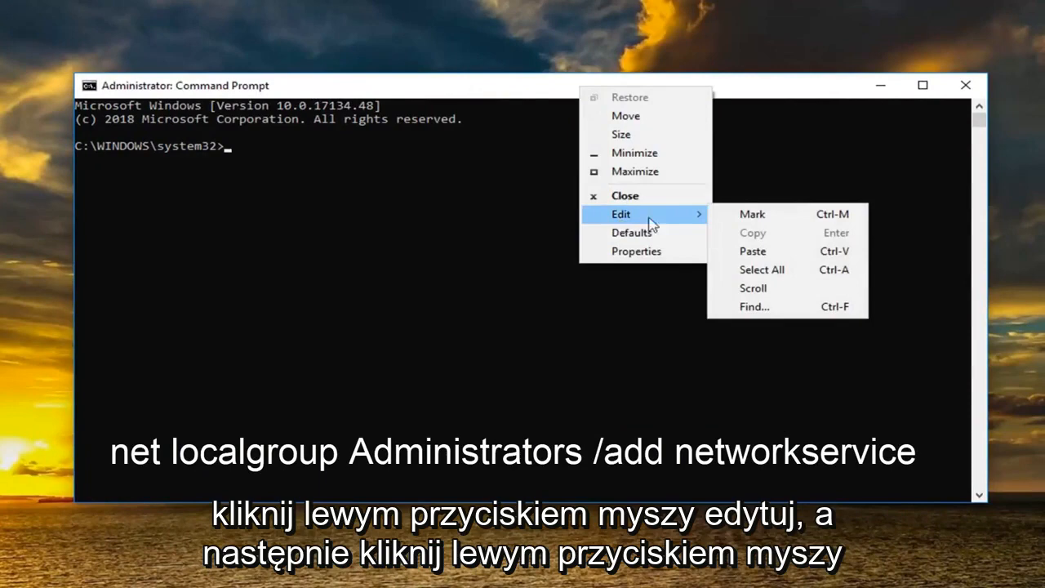
left_click(752, 251)
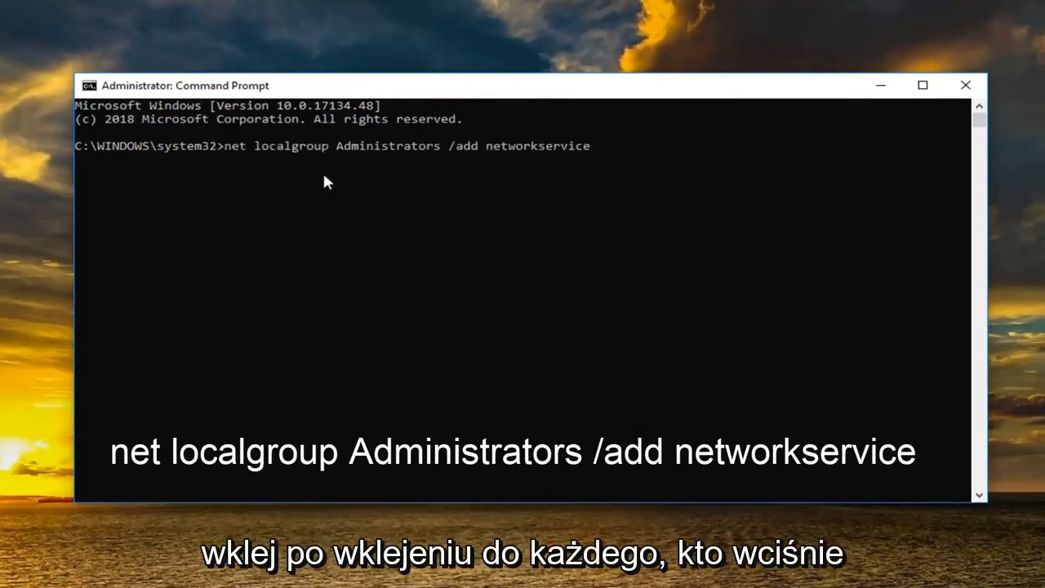
key("Enter")
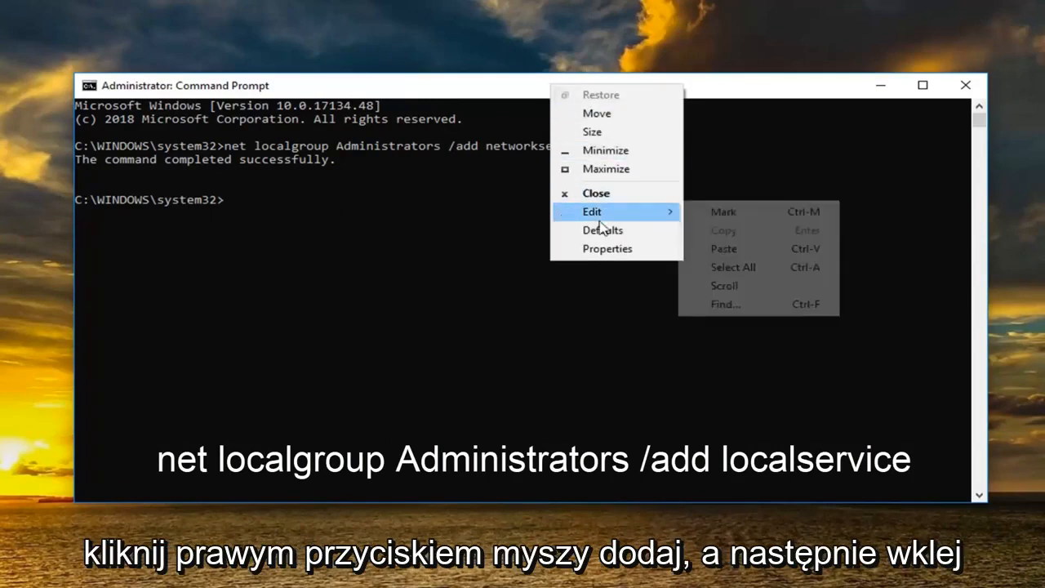
Paste the localservice Administrators group command, then close the console.
left_click(723, 248)
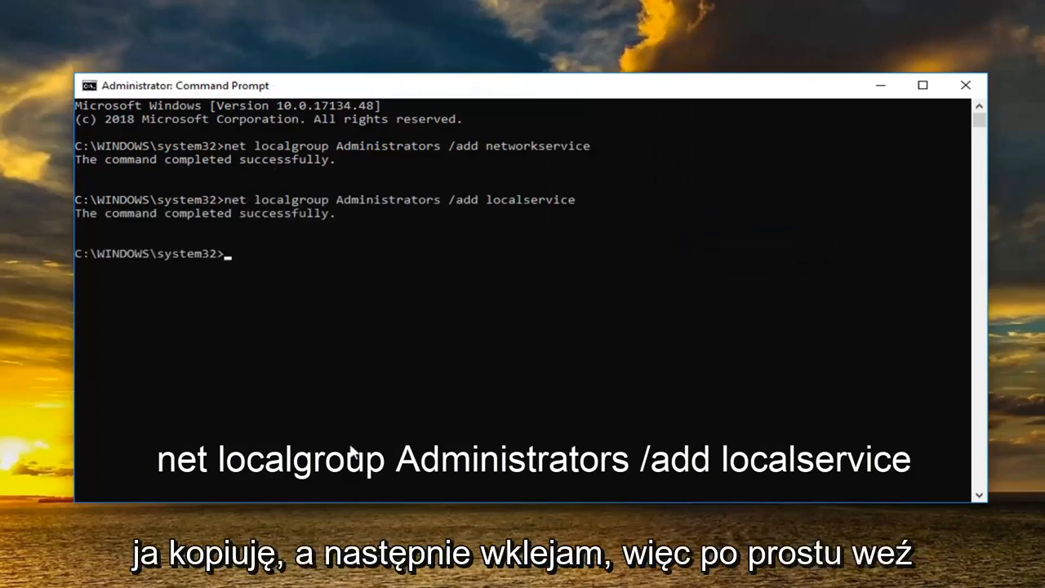
mouse_move(280, 251)
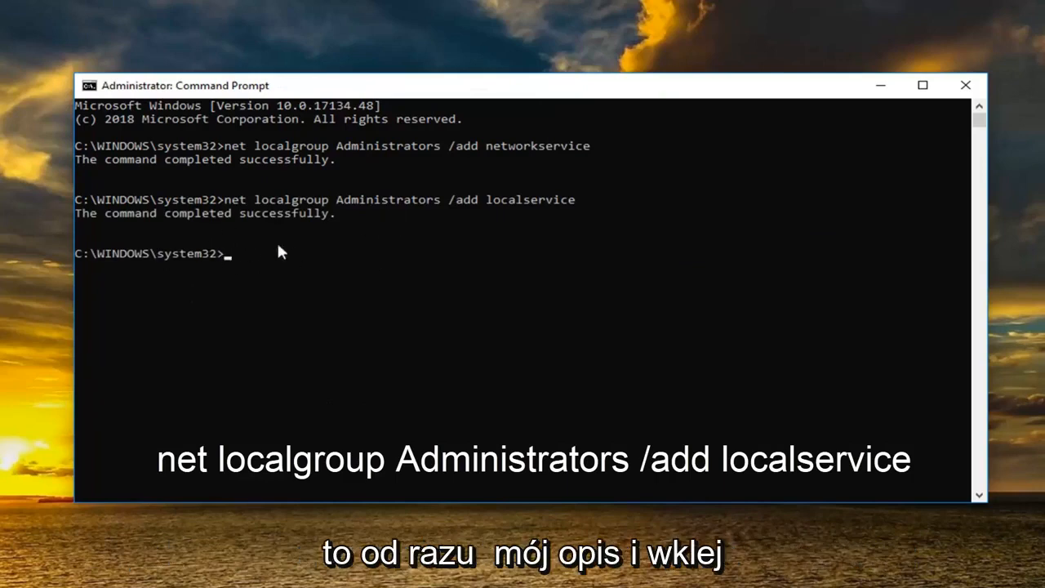
mouse_move(191, 267)
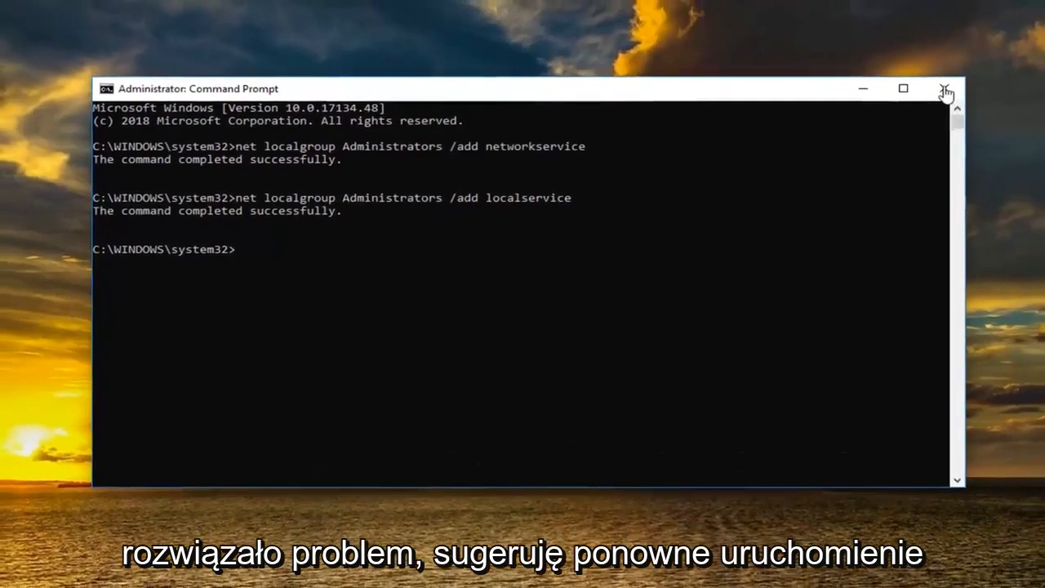
left_click(946, 88)
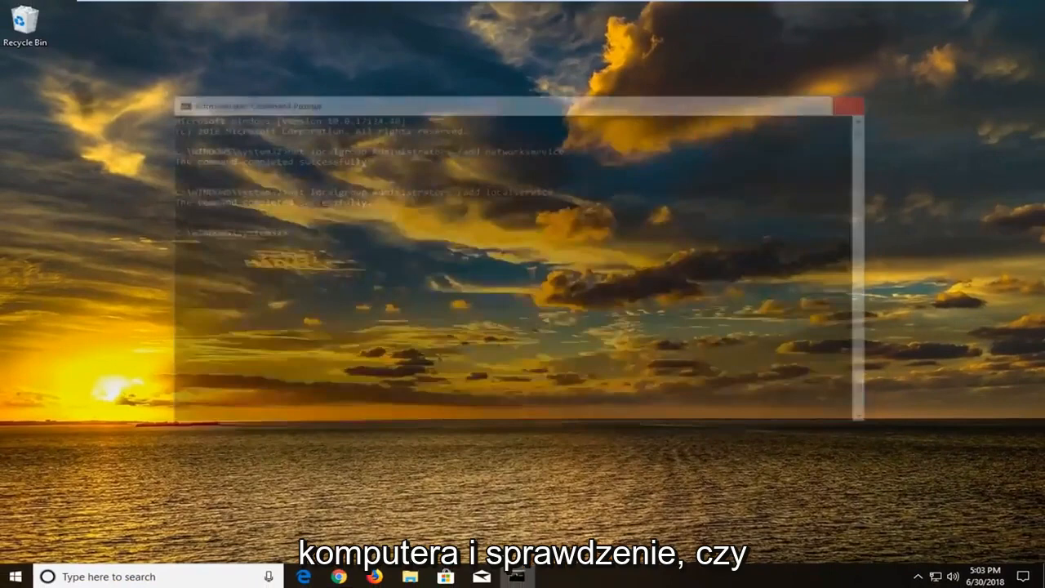
left_click(846, 106)
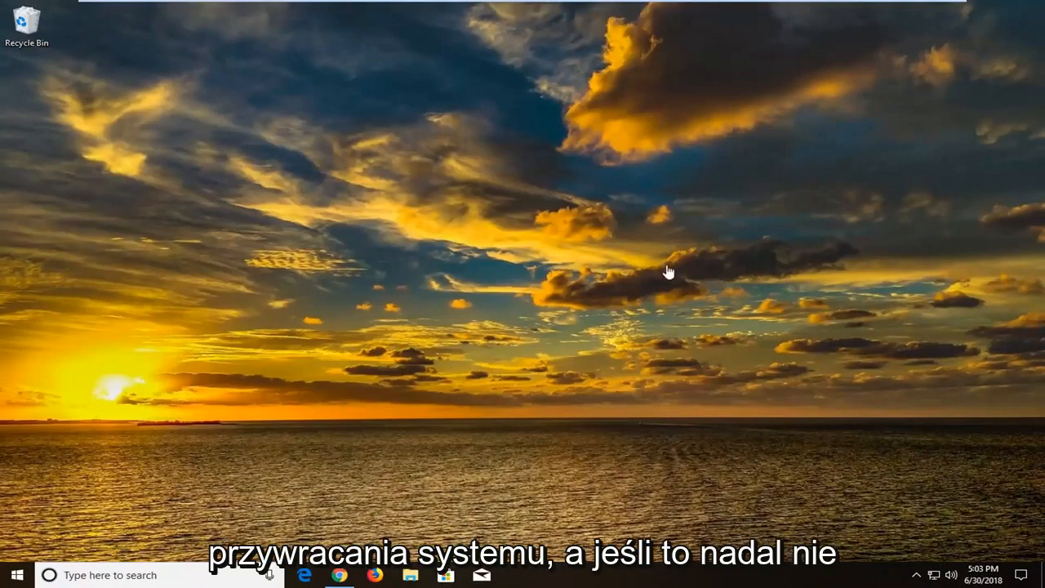
mouse_move(441, 285)
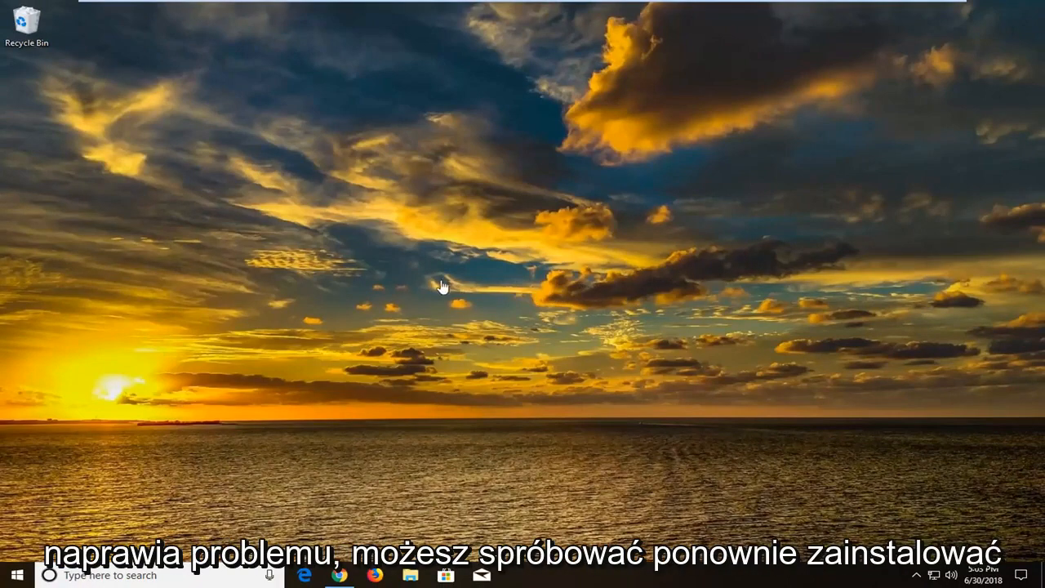
mouse_move(482, 284)
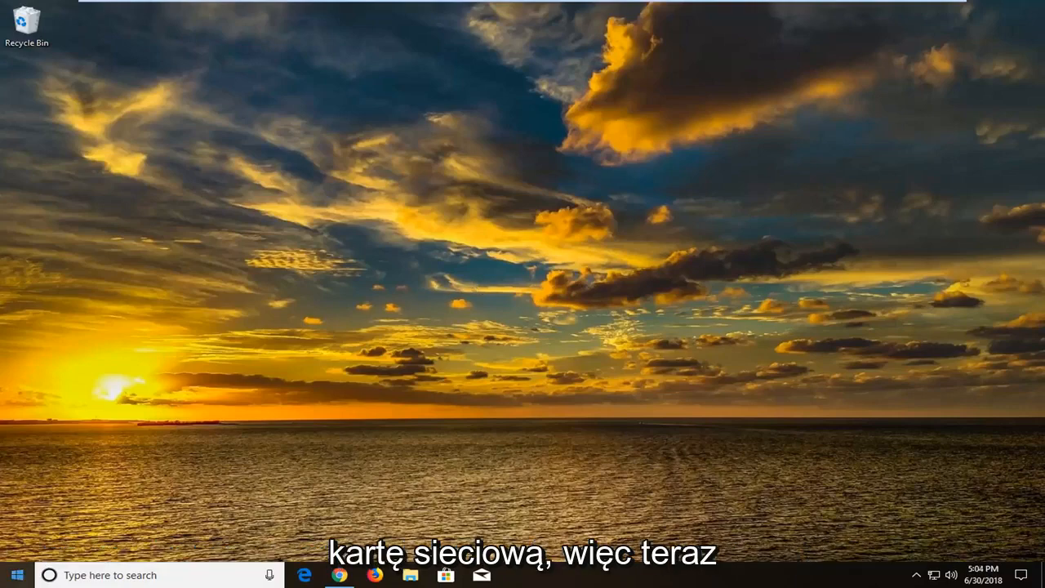
Search 'device manager' and launch Device Manager to view the Intel adapter.
left_click(15, 575)
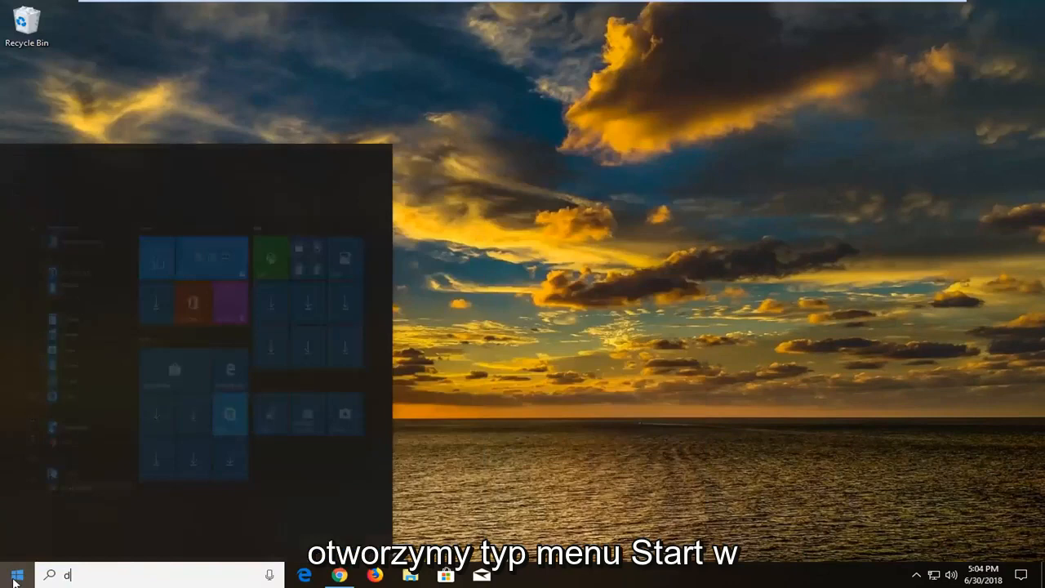
type("evice manager")
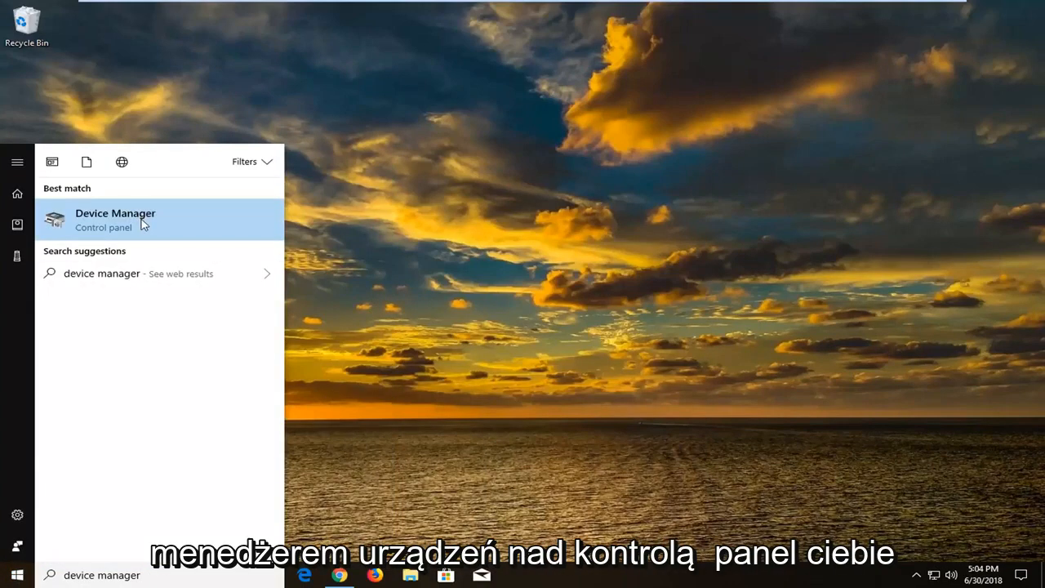
left_click(115, 219)
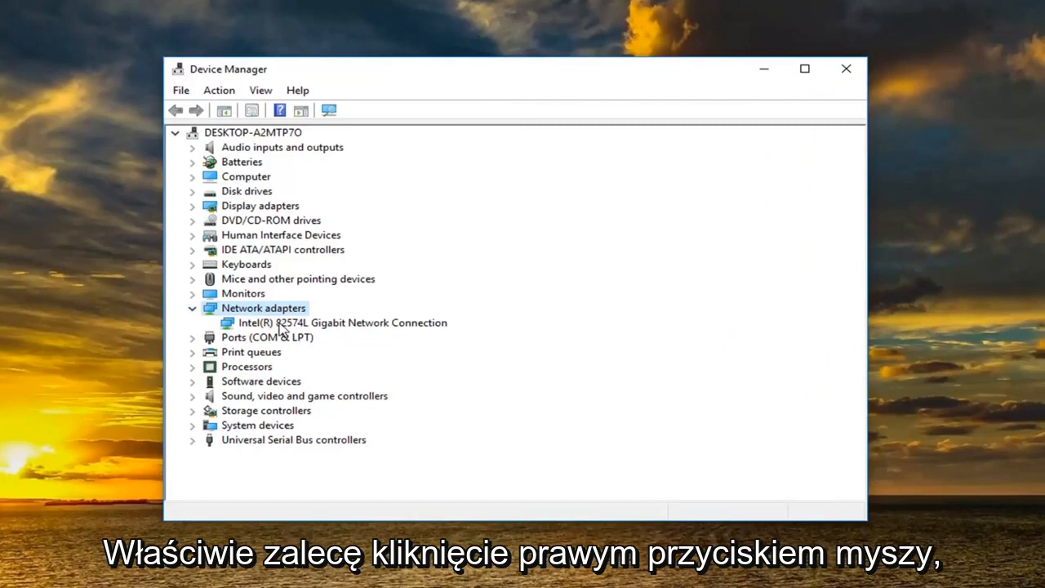
Uninstall the Intel network adapter device and close Device Manager.
right_click(342, 322)
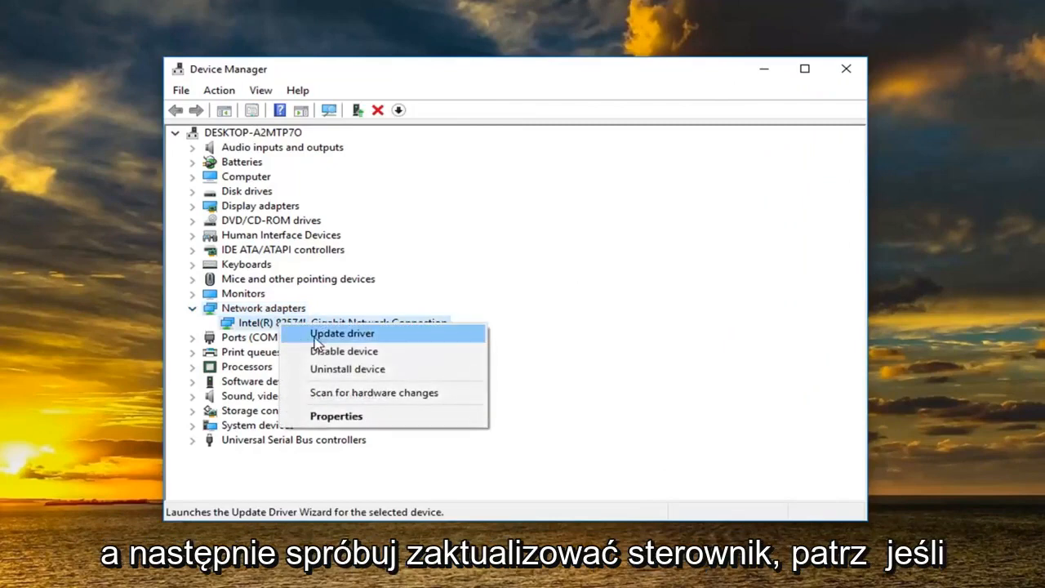
mouse_move(343, 343)
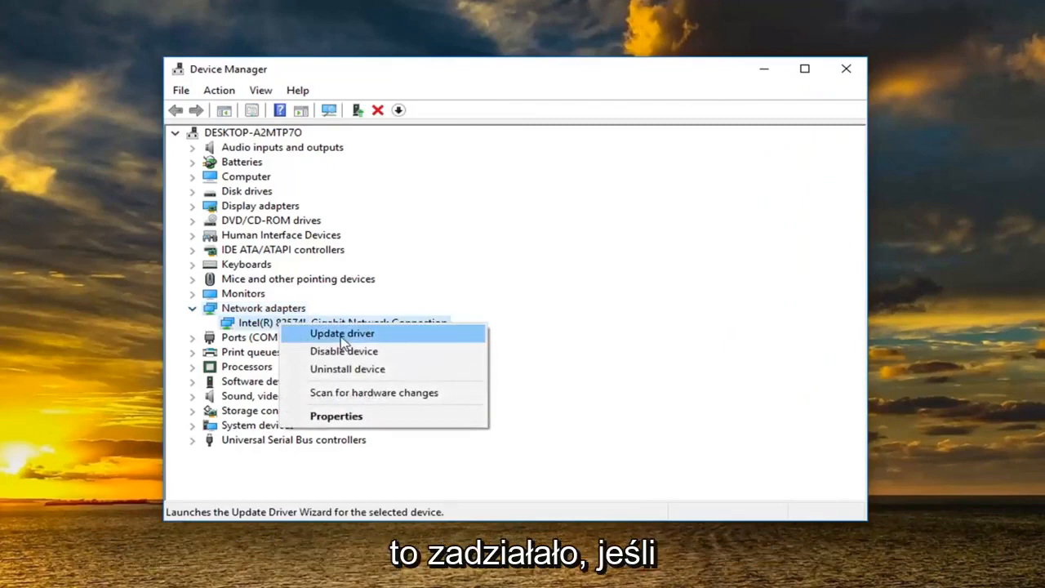
mouse_move(343, 369)
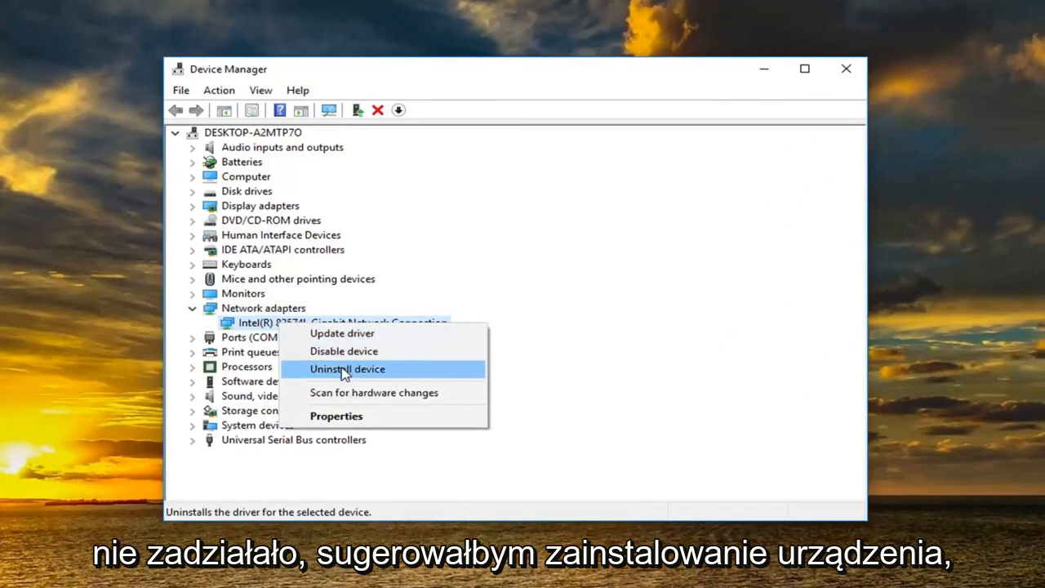
left_click(346, 368)
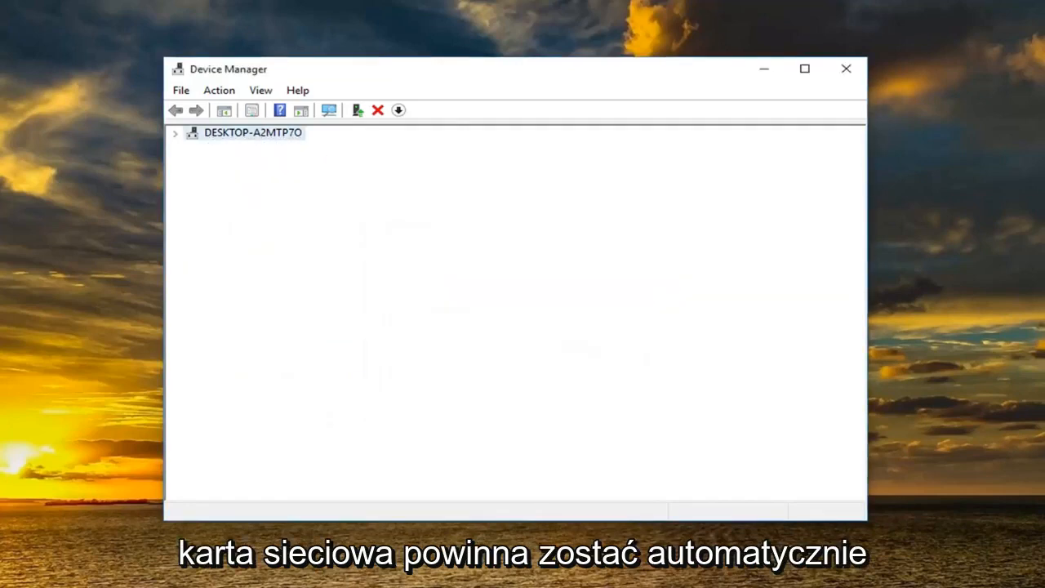
left_click(174, 133)
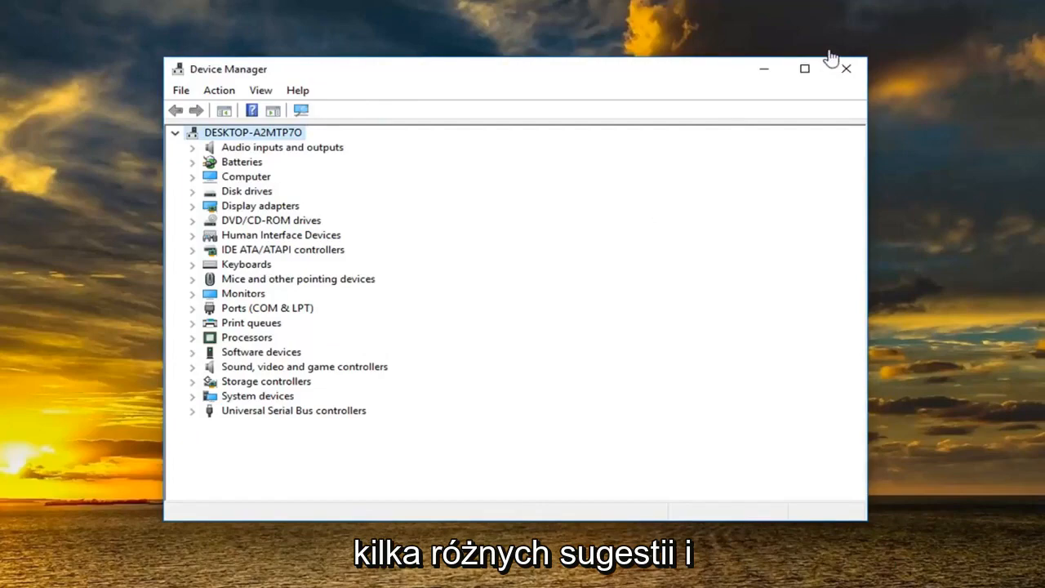
left_click(17, 575)
type("n")
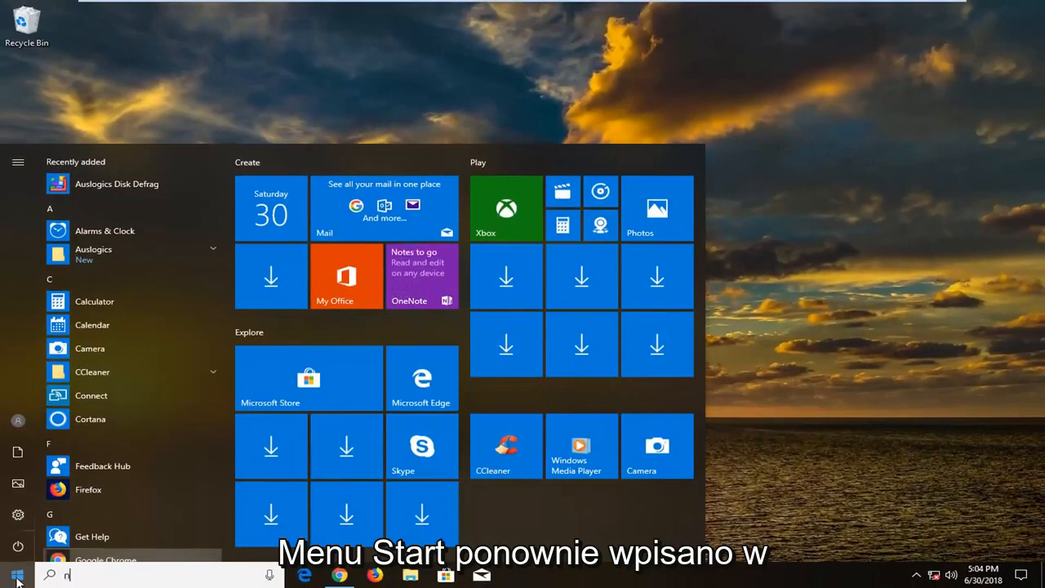
type("etwork trou")
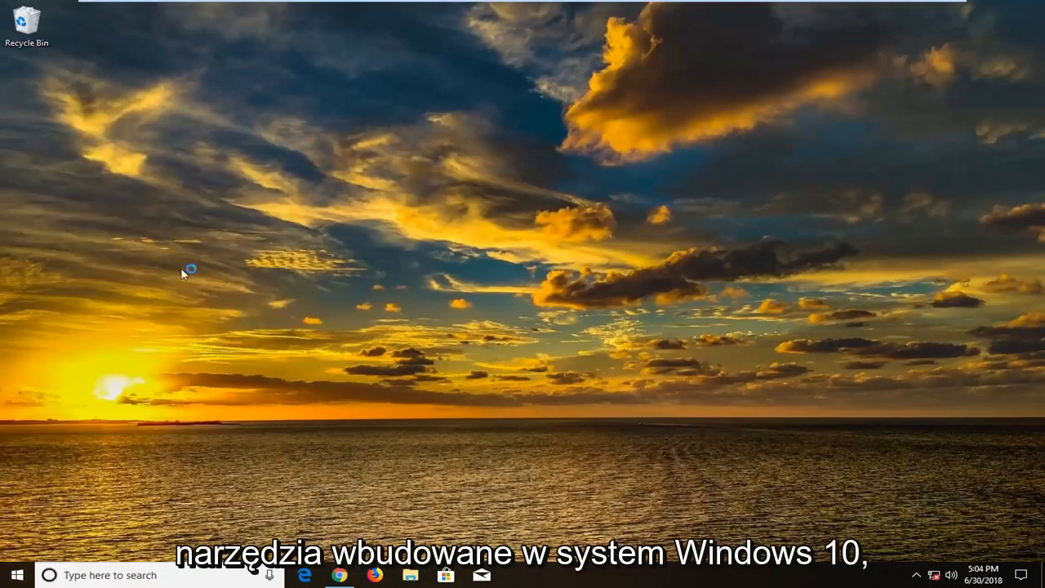
mouse_move(329, 321)
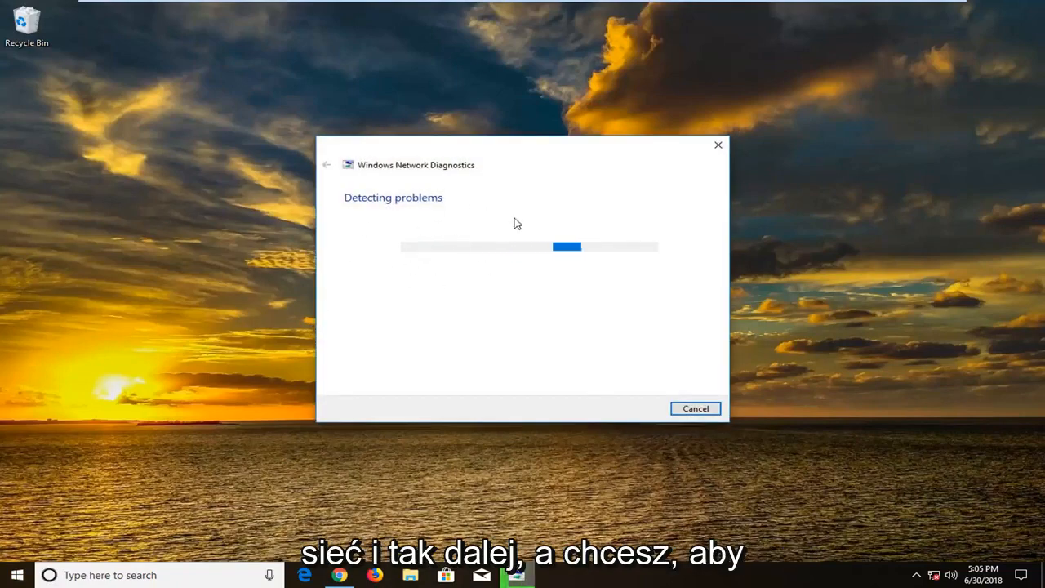
mouse_move(480, 313)
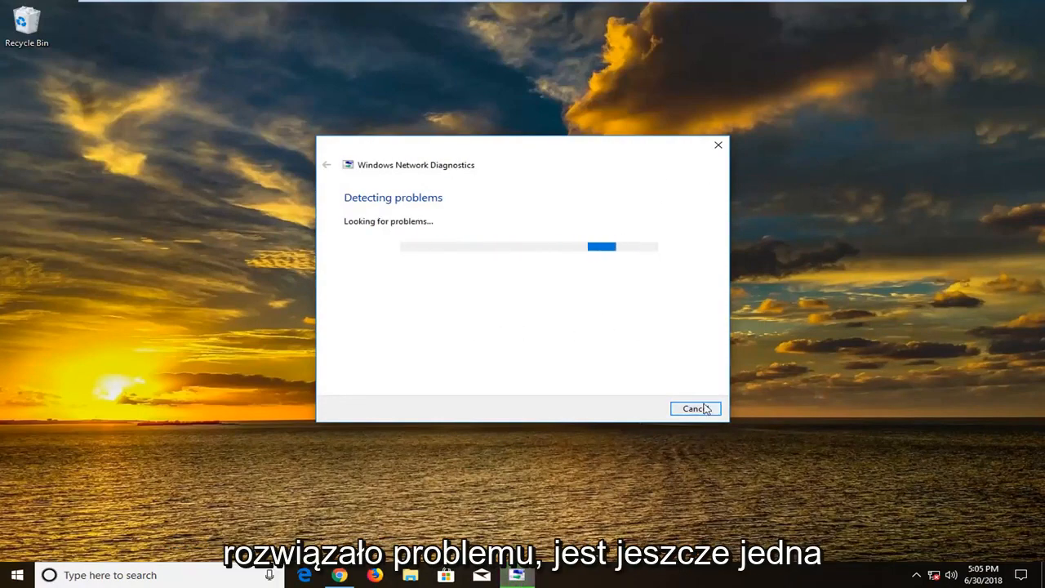
left_click(693, 409)
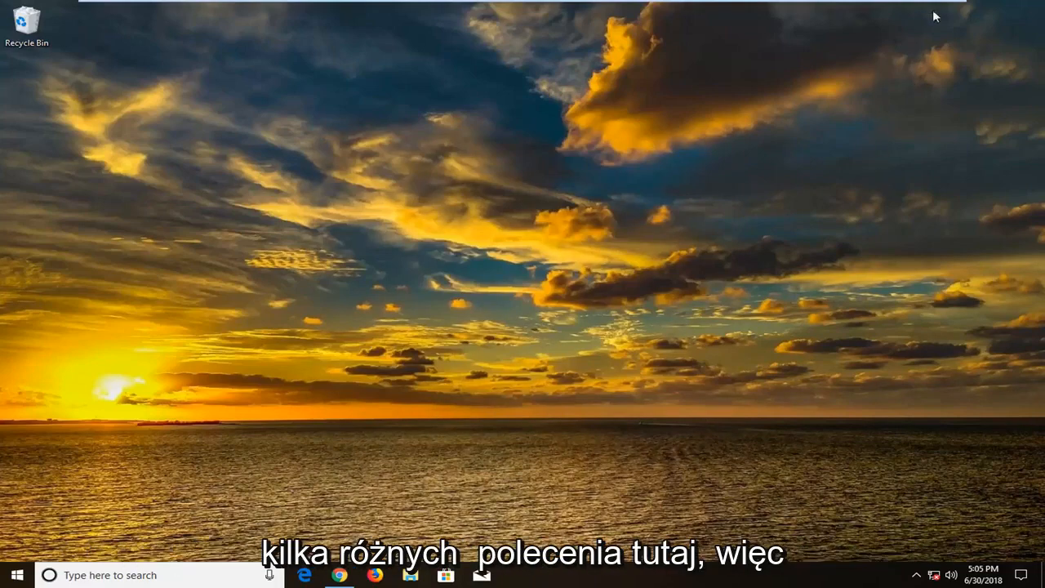
Search 'cmd', run it as administrator and approve the UAC prompt.
left_click(15, 575)
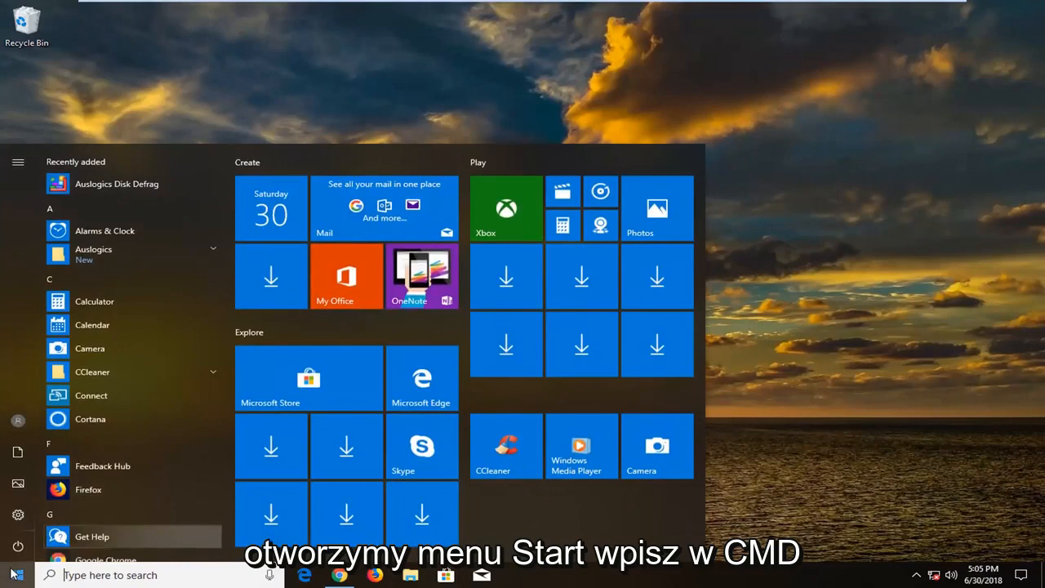
type("cmd")
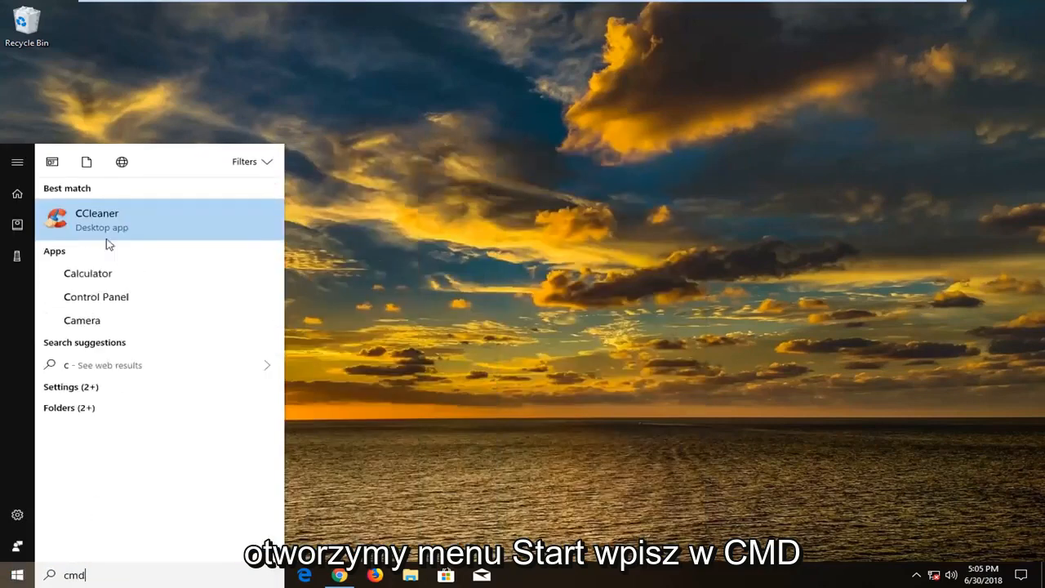
type("md")
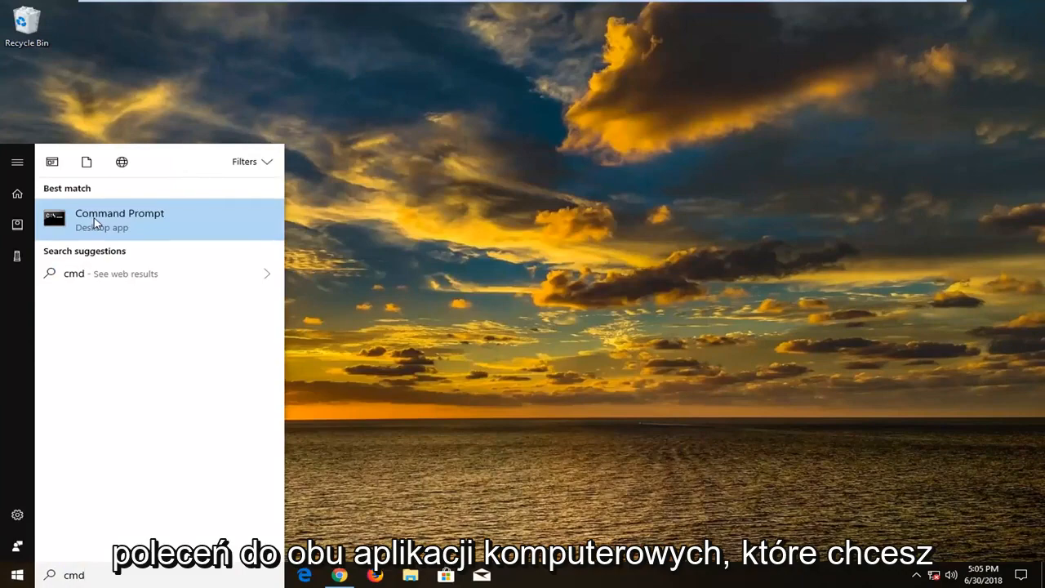
mouse_move(161, 240)
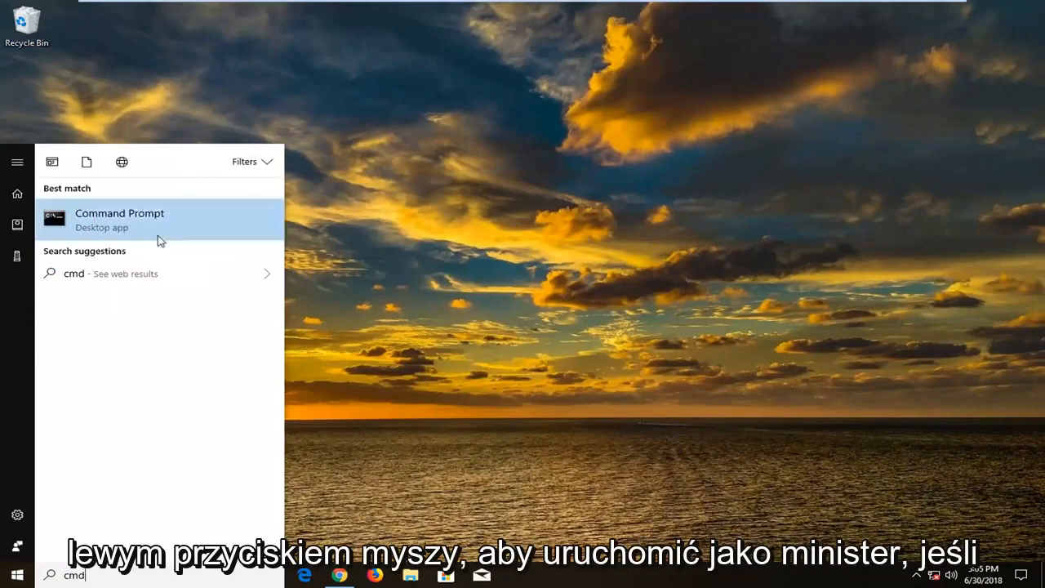
left_click(119, 219)
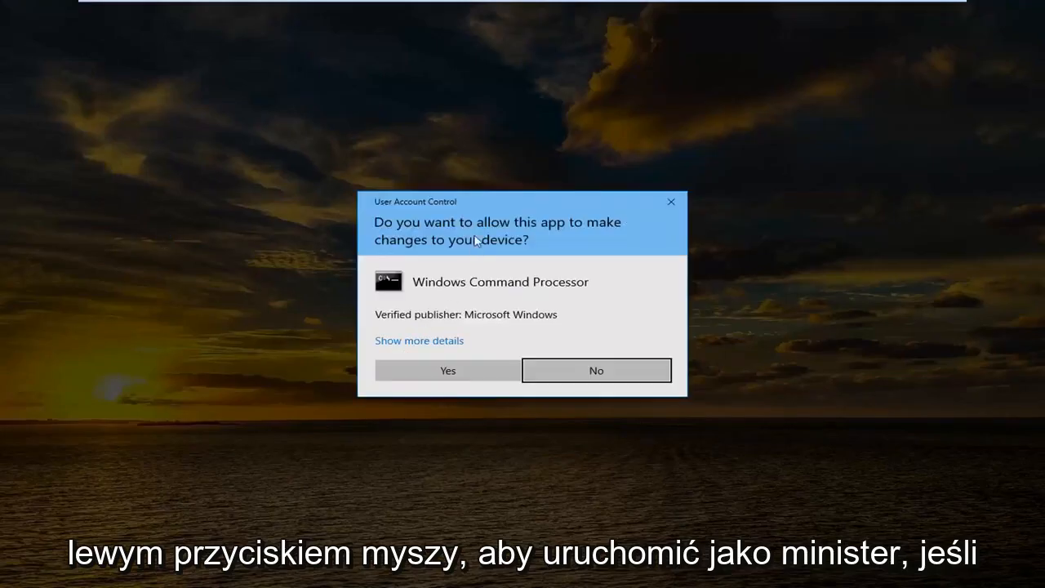
left_click(448, 370)
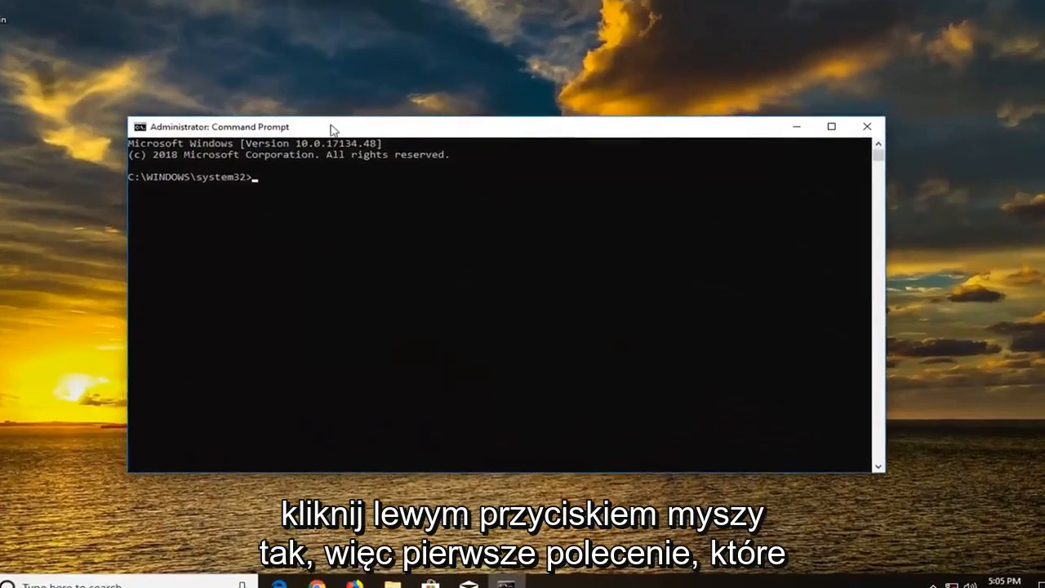
Run ipconfig /flushdns to clear the DNS resolver cache.
type("ipconfig")
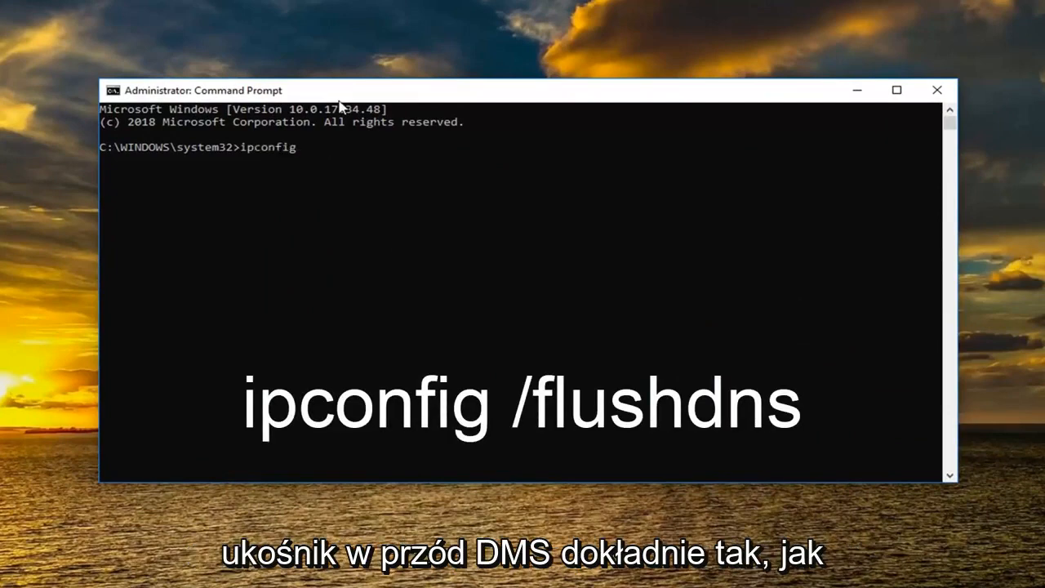
type("/flushdns")
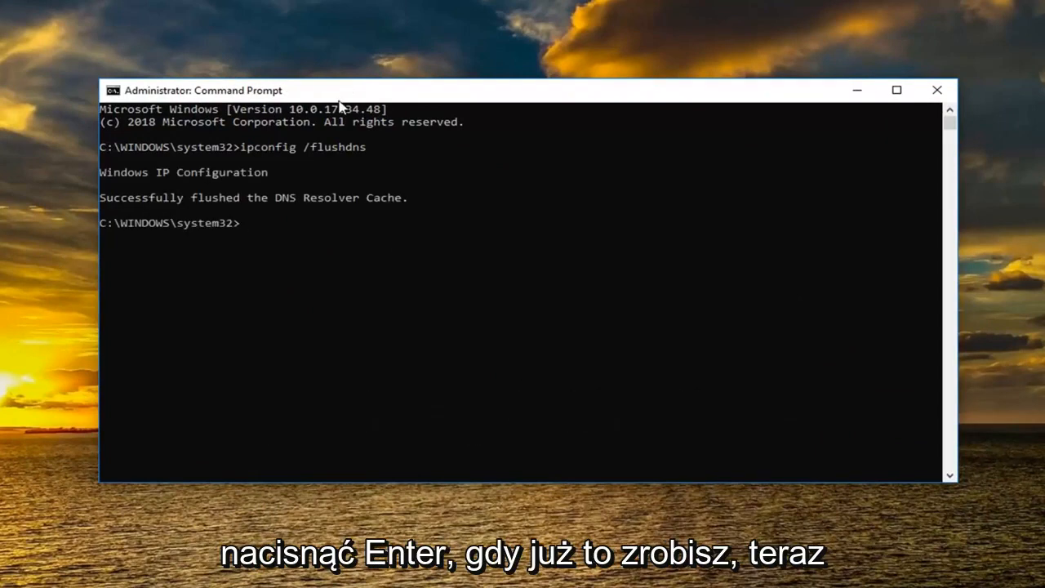
Run netsh winsock reset to reset the Winsock catalog.
type("net")
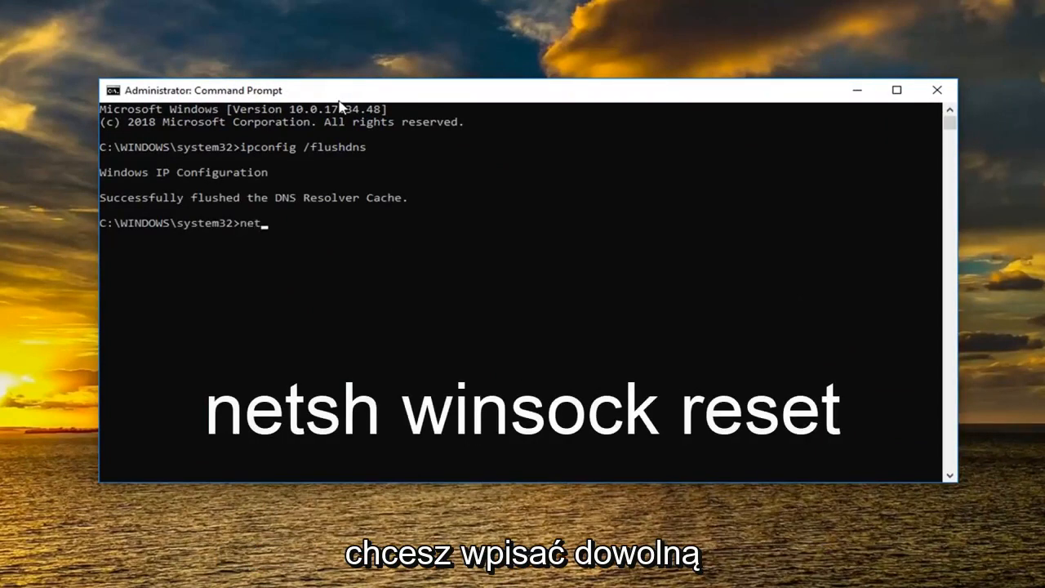
type("sh winsock reset")
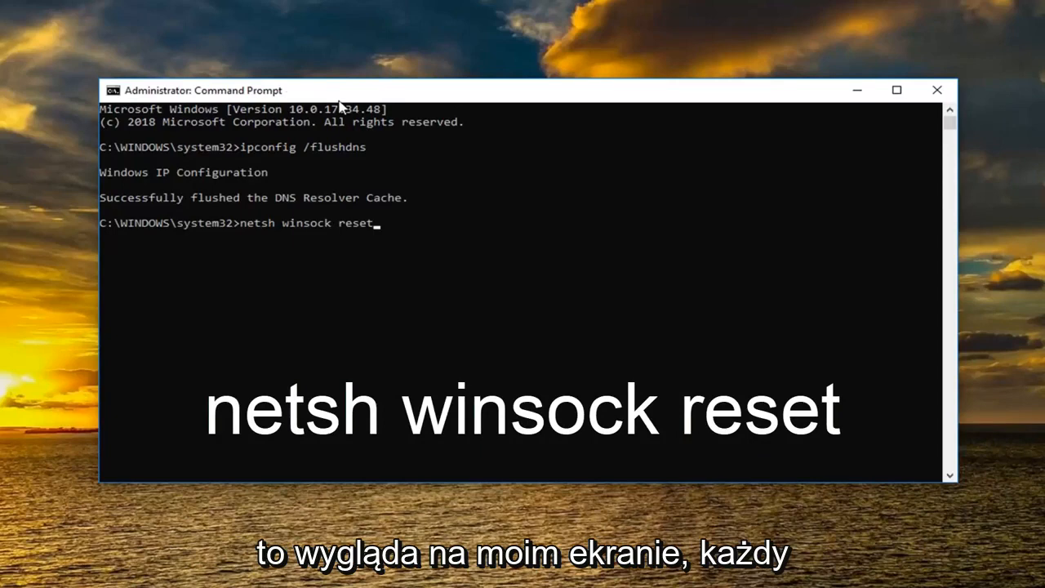
key("enter")
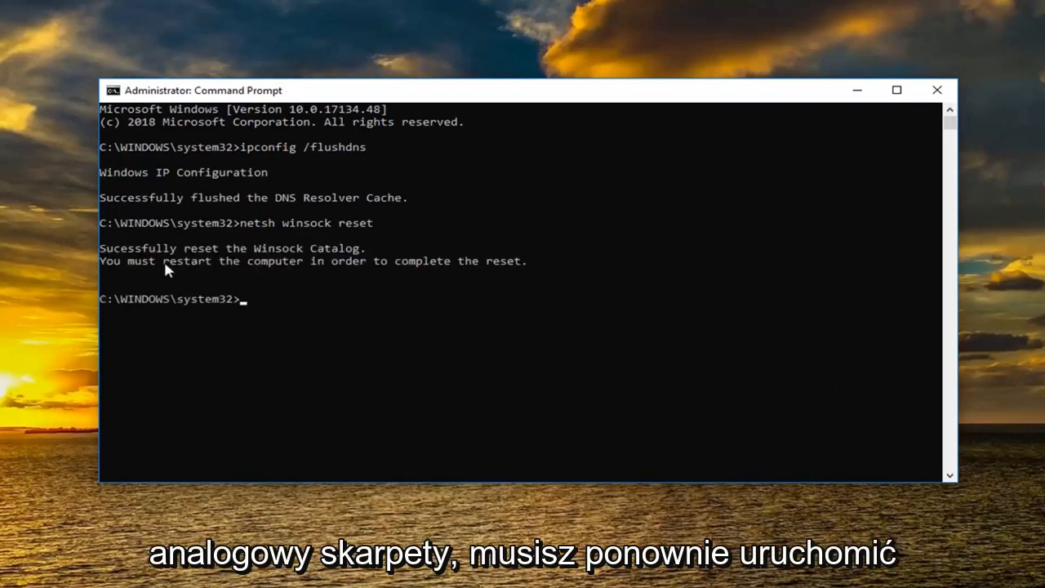
mouse_move(522, 278)
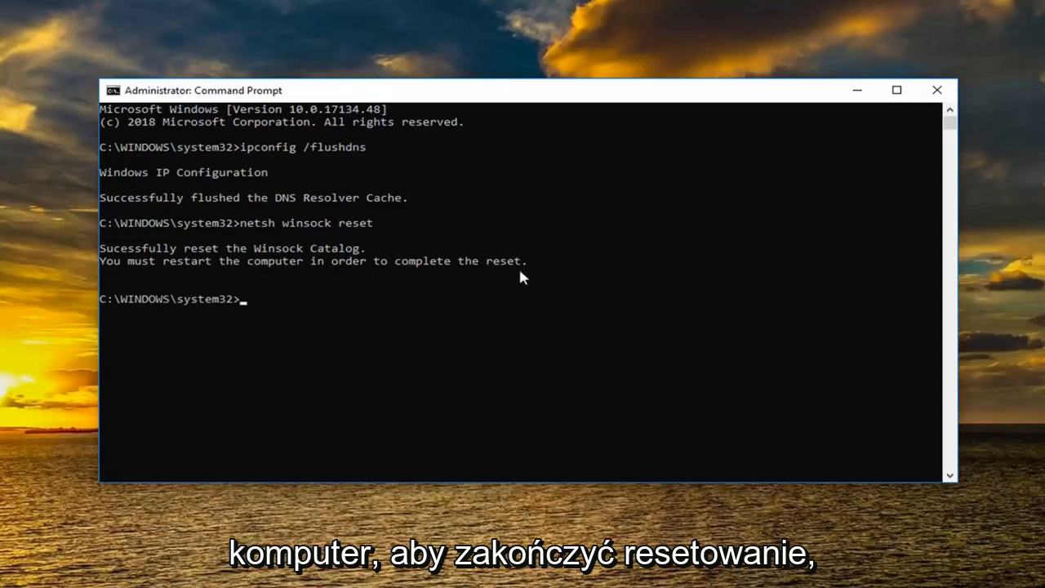